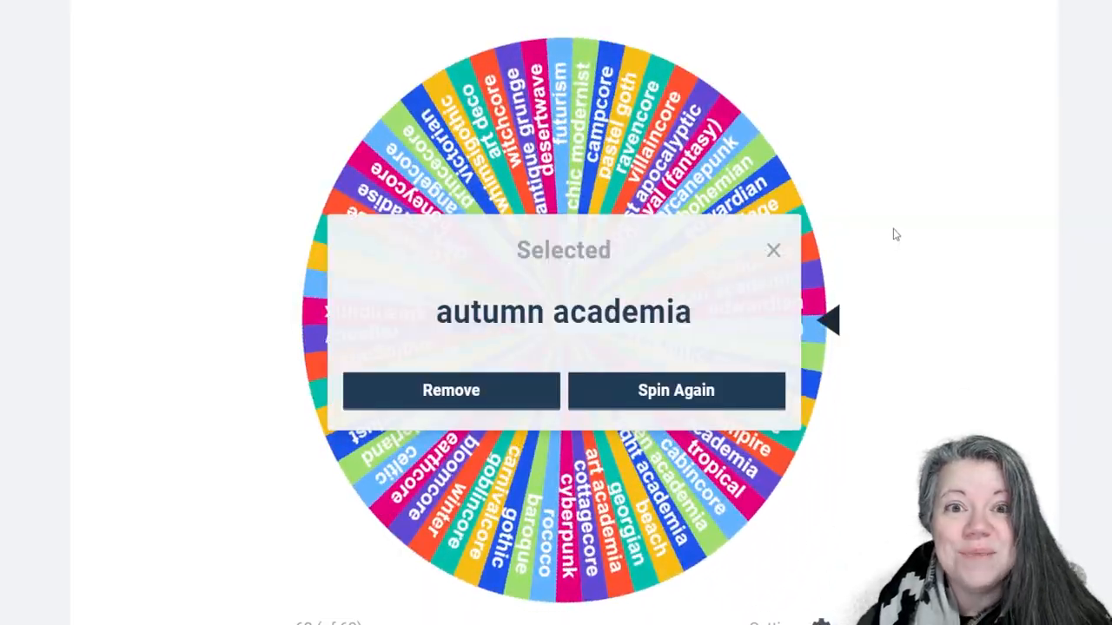
Step: Leave the 'autumn academia' wheel result and bring up Pinterest's Explore page
{"action": "left_click", "coordinate": [772, 251]}
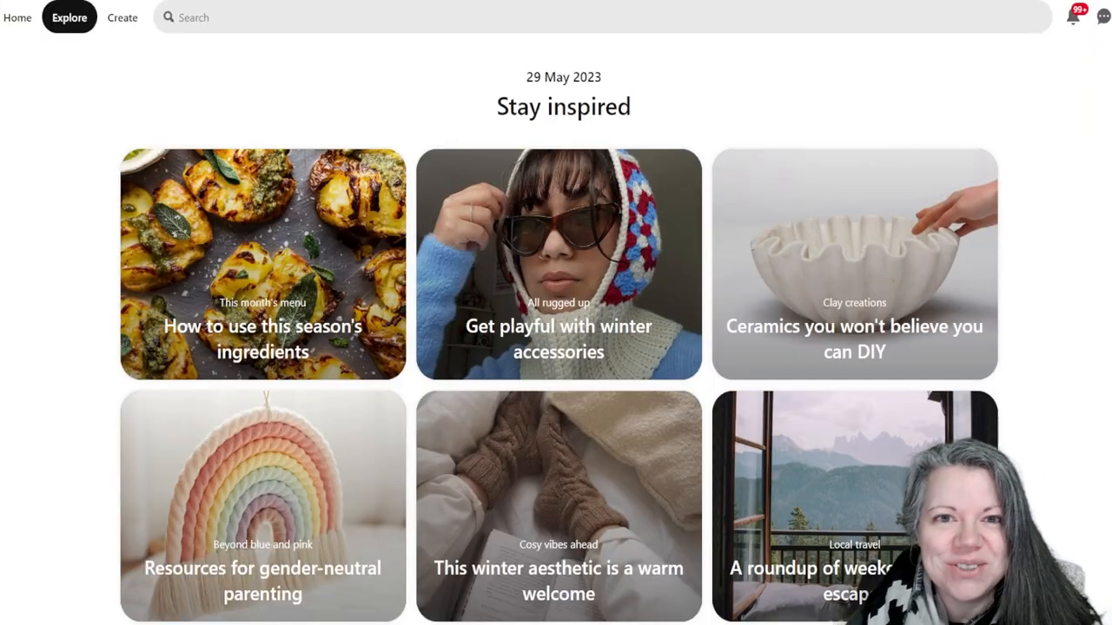
Step: Search Pinterest for 'autumn academia attic' and open the 'Attic Retreat - Fine Homebuilding' pin
{"action": "left_click", "coordinate": [348, 17]}
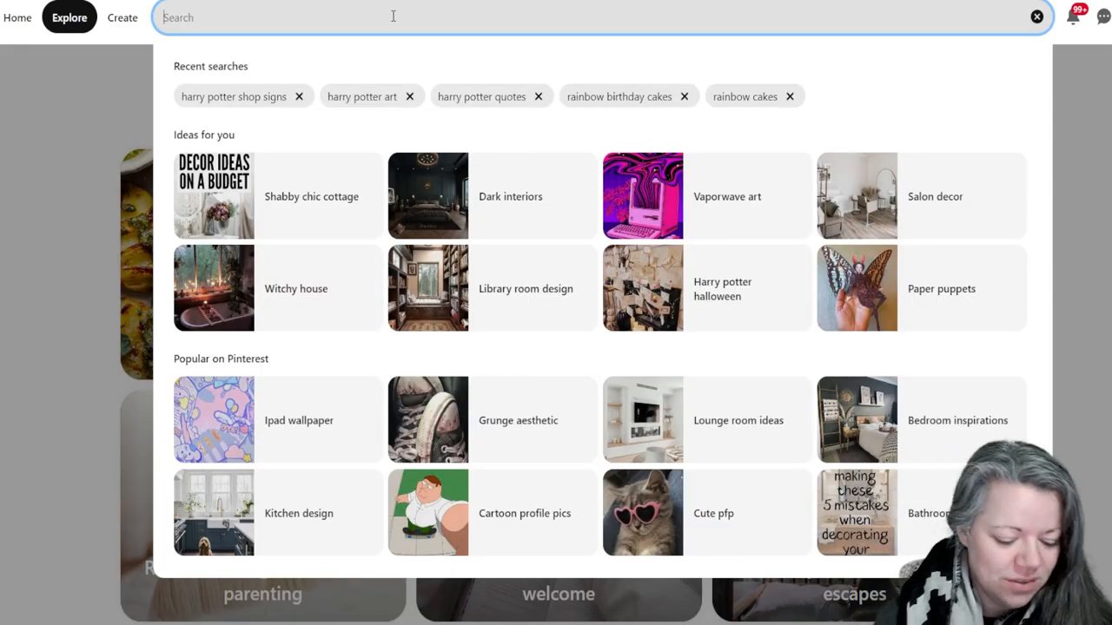
{"action": "type", "text": "autumn academia attic"}
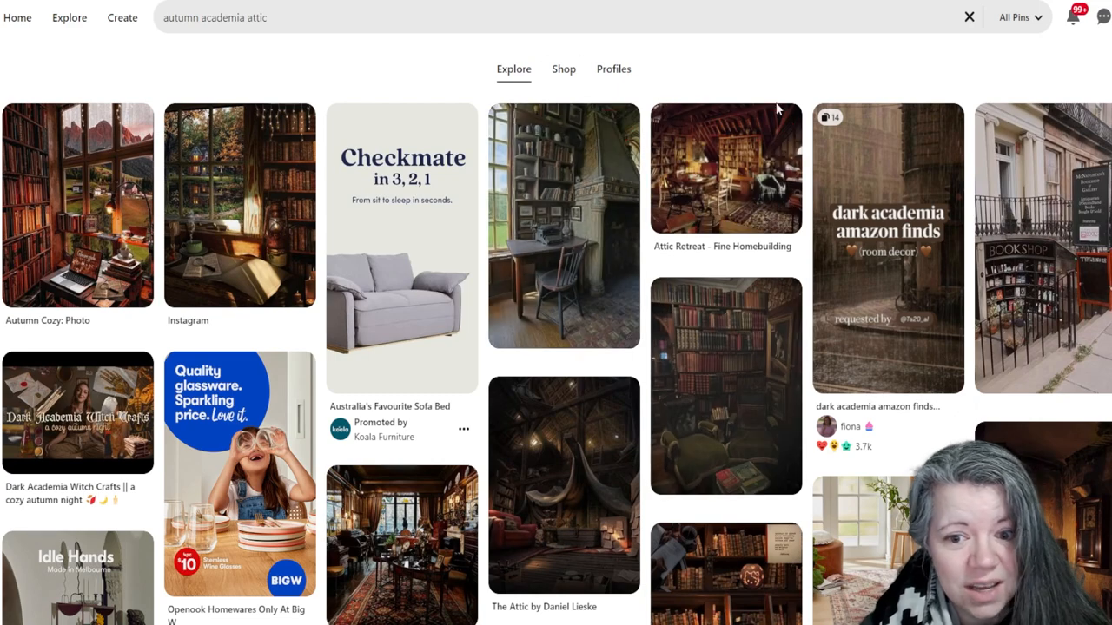
{"action": "mouse_move", "coordinate": [726, 167]}
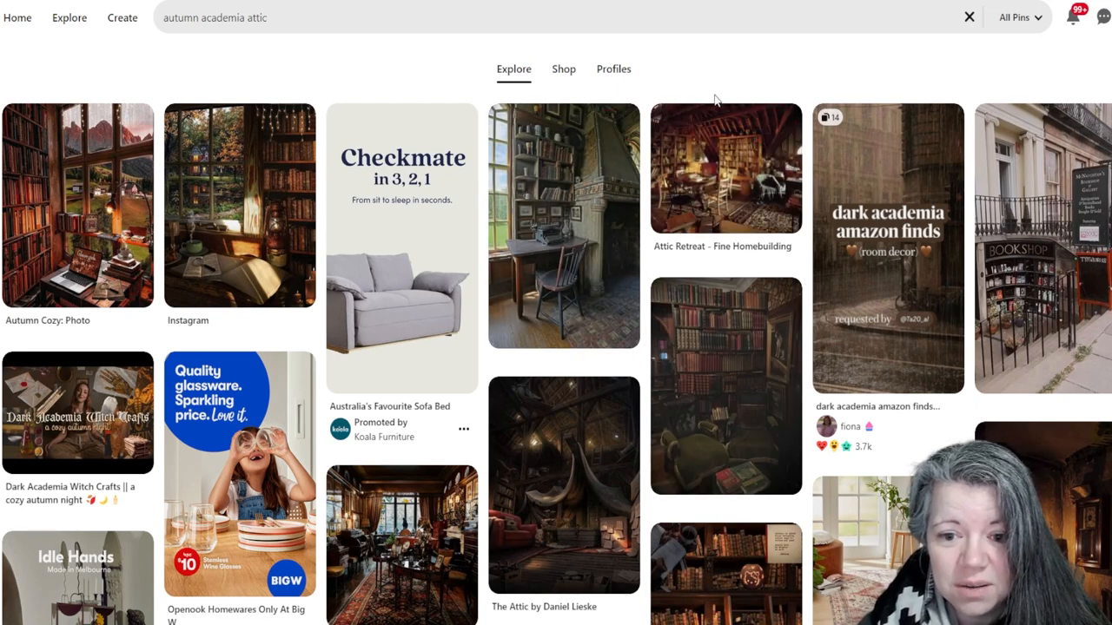
{"action": "left_click", "coordinate": [725, 167]}
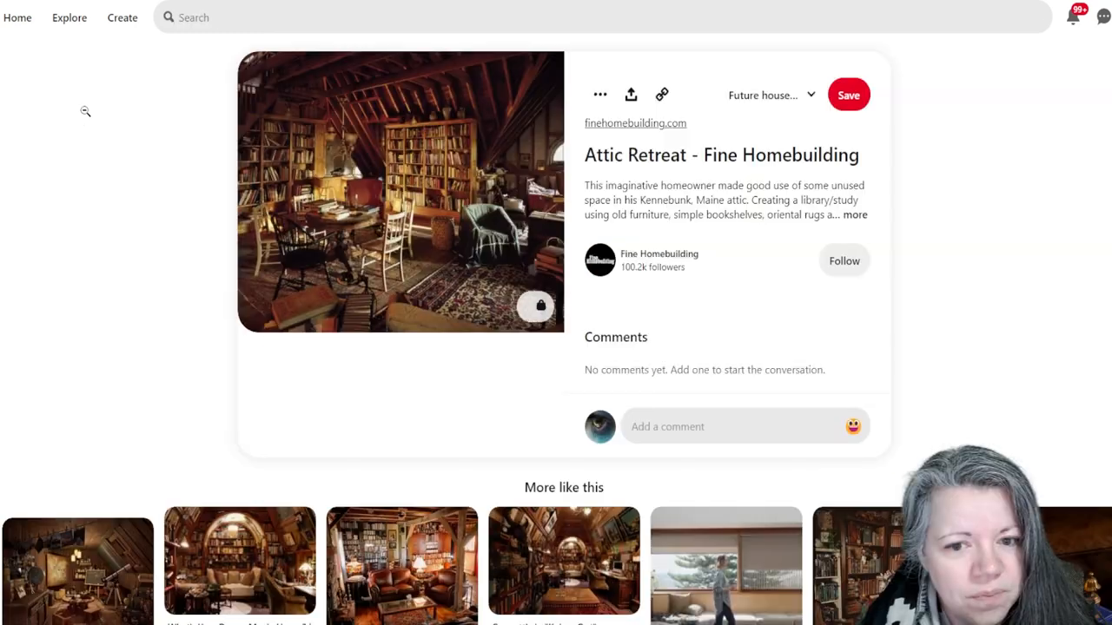